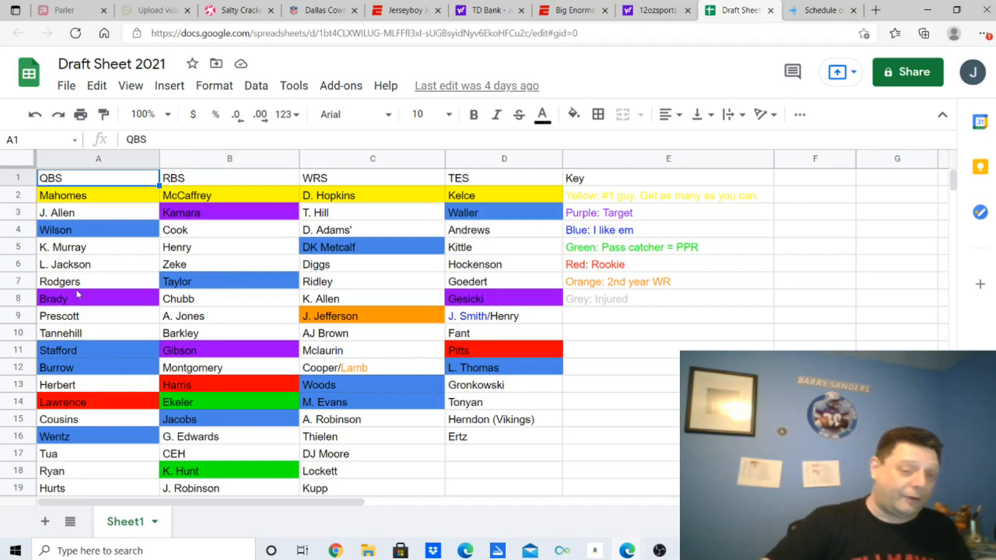
mouse_move(218, 241)
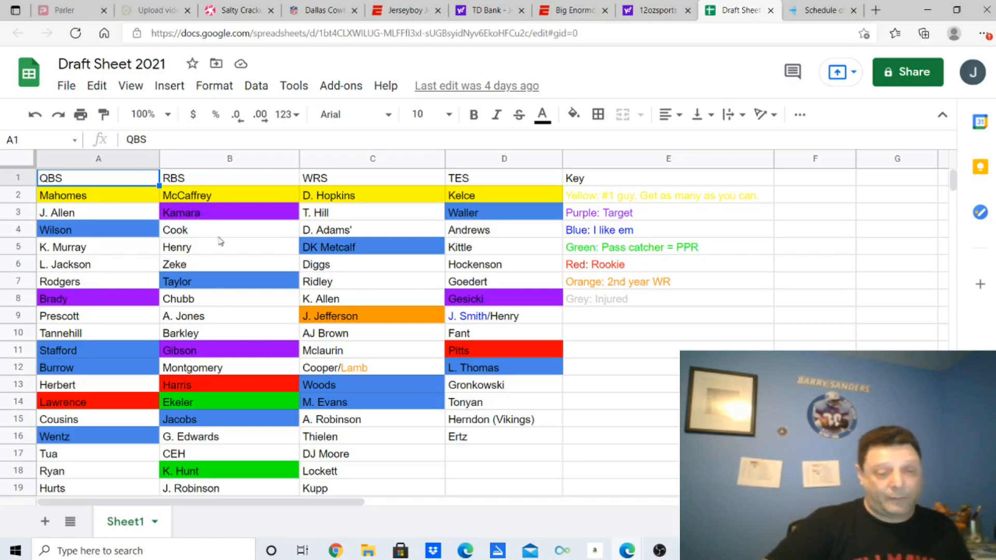
mouse_move(372, 324)
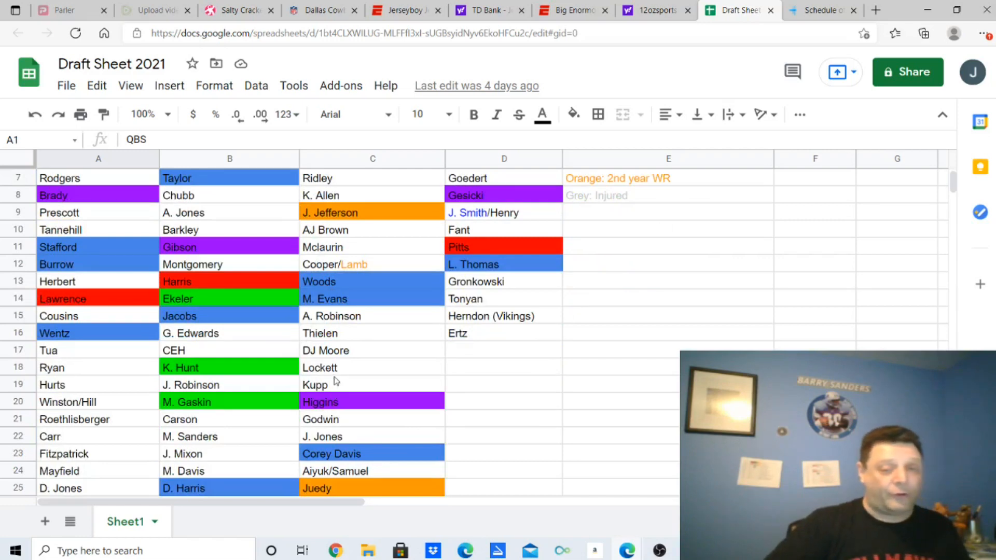
scroll(down, 3)
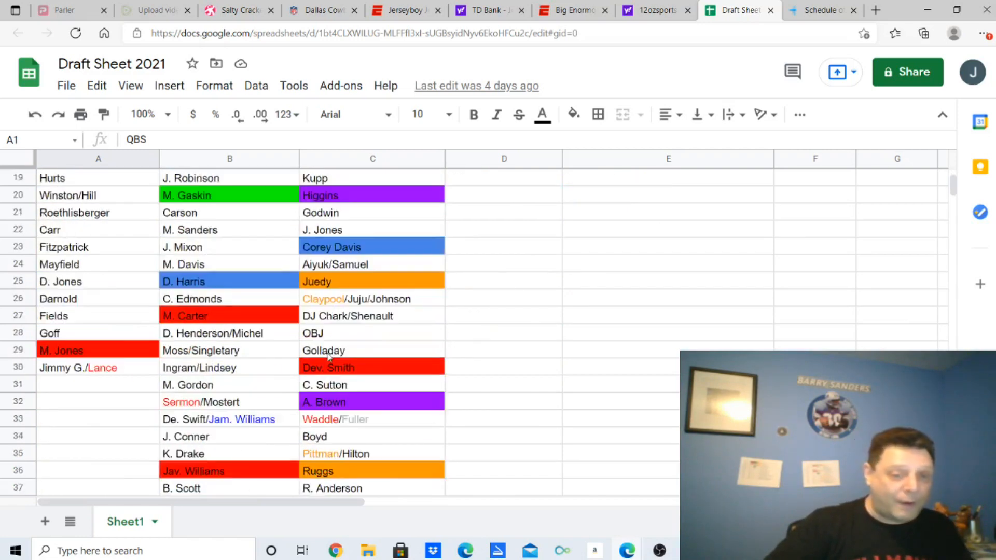
scroll(up, 3)
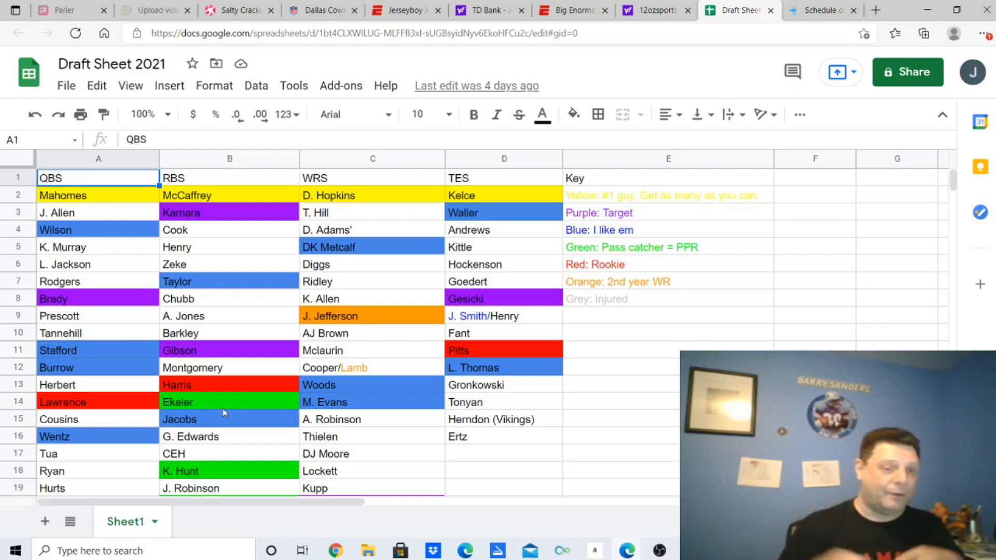
mouse_move(191, 290)
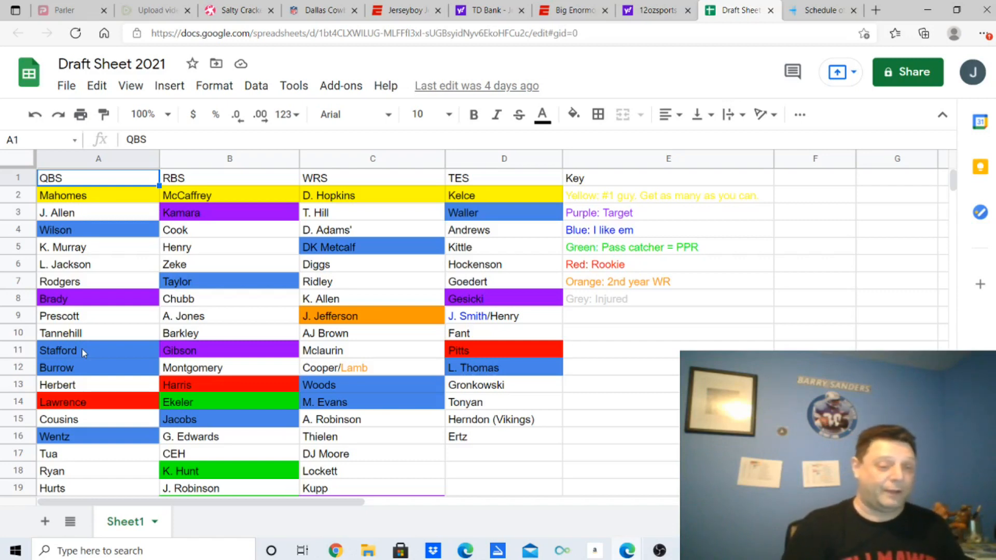
scroll(down, 3)
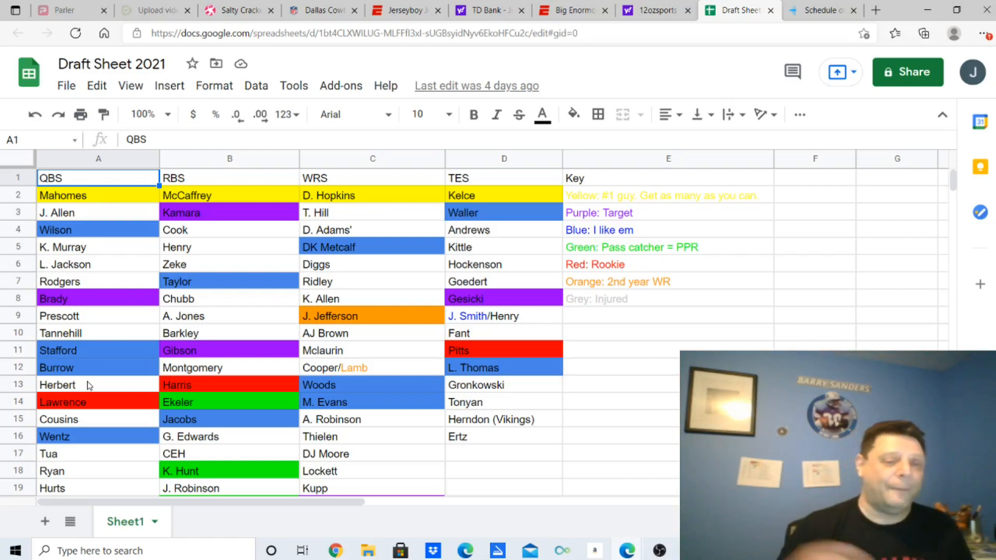
mouse_move(204, 286)
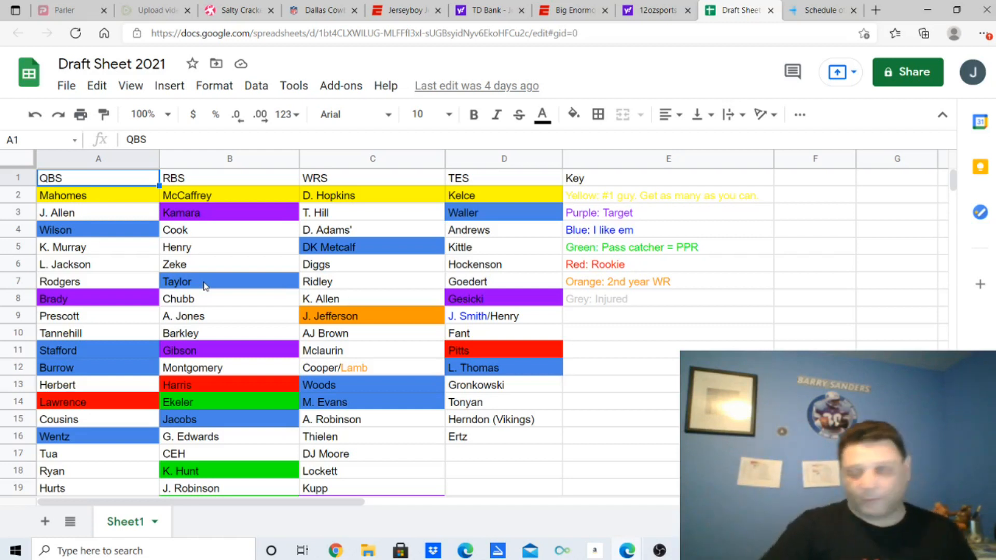
mouse_move(204, 281)
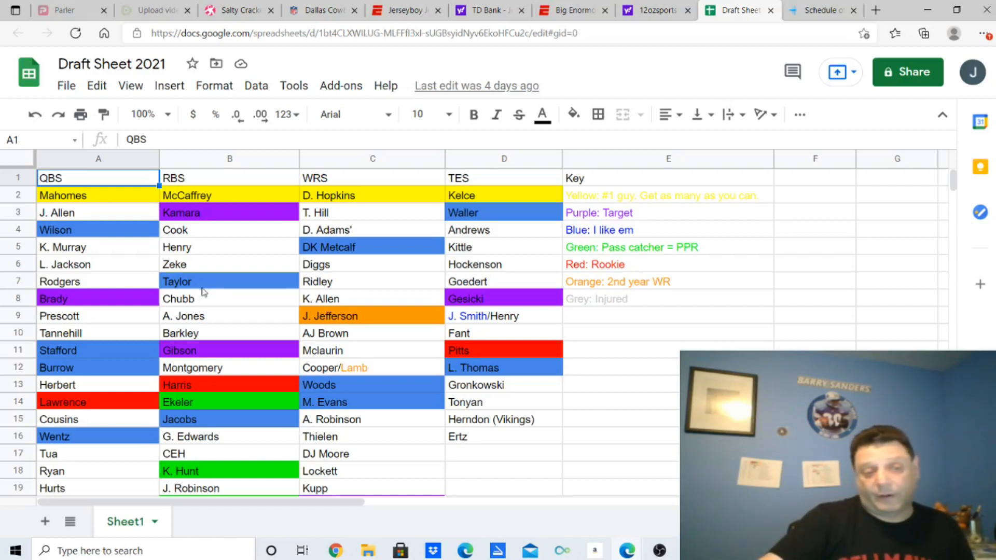
mouse_move(198, 387)
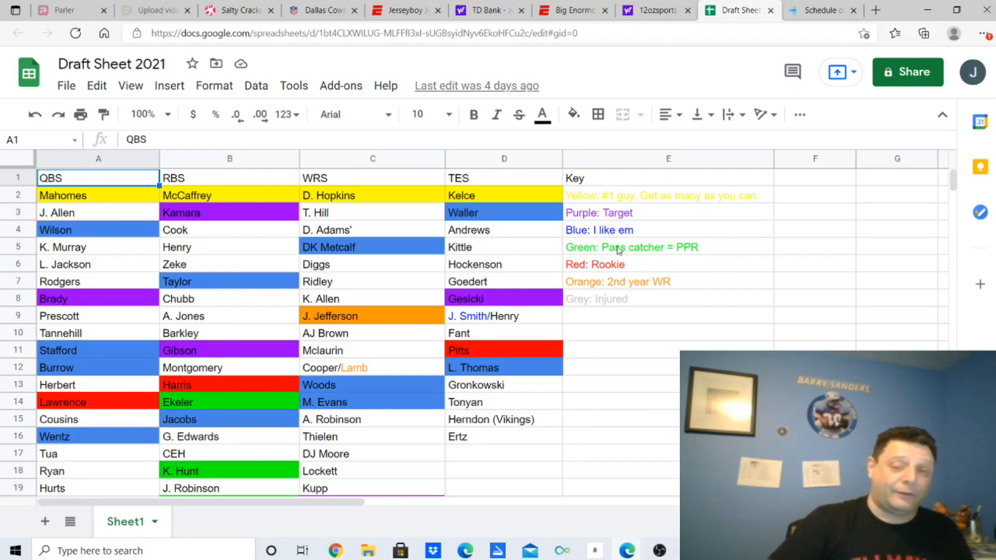
scroll(down, 3)
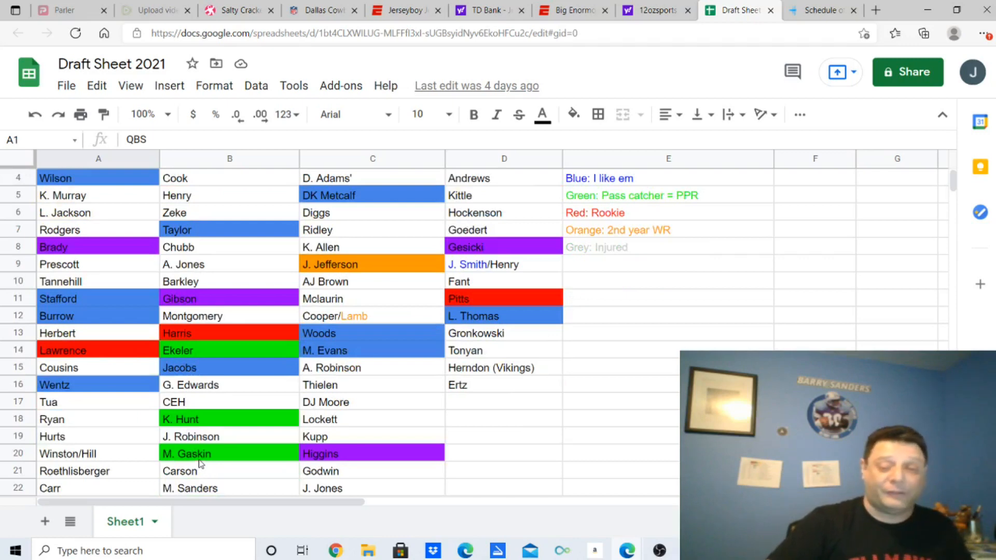
scroll(down, 3)
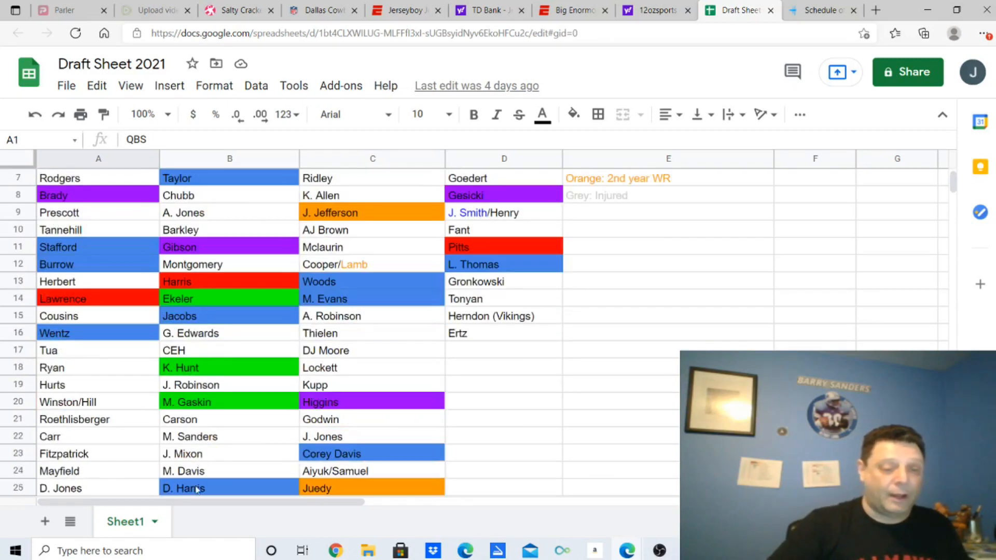
scroll(down, 3)
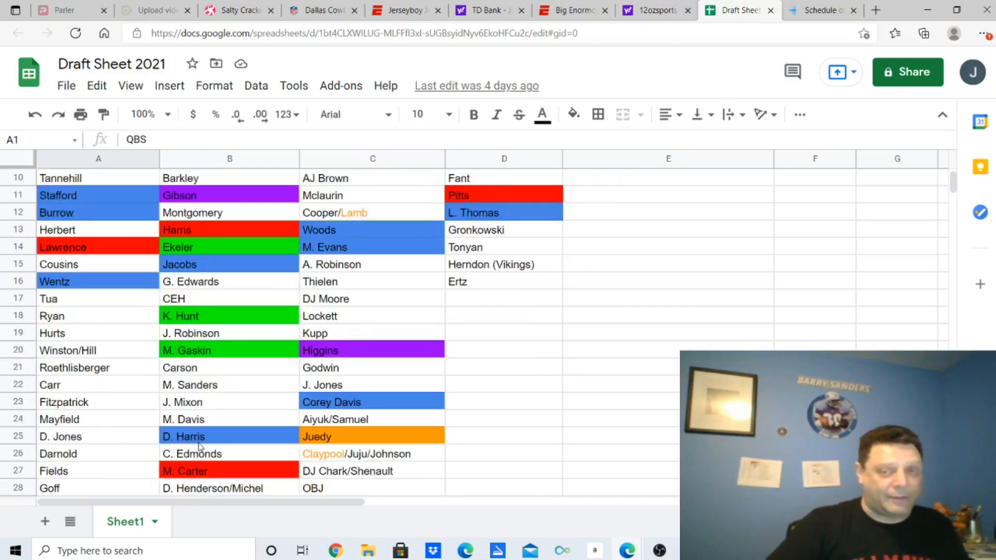
scroll(down, 3)
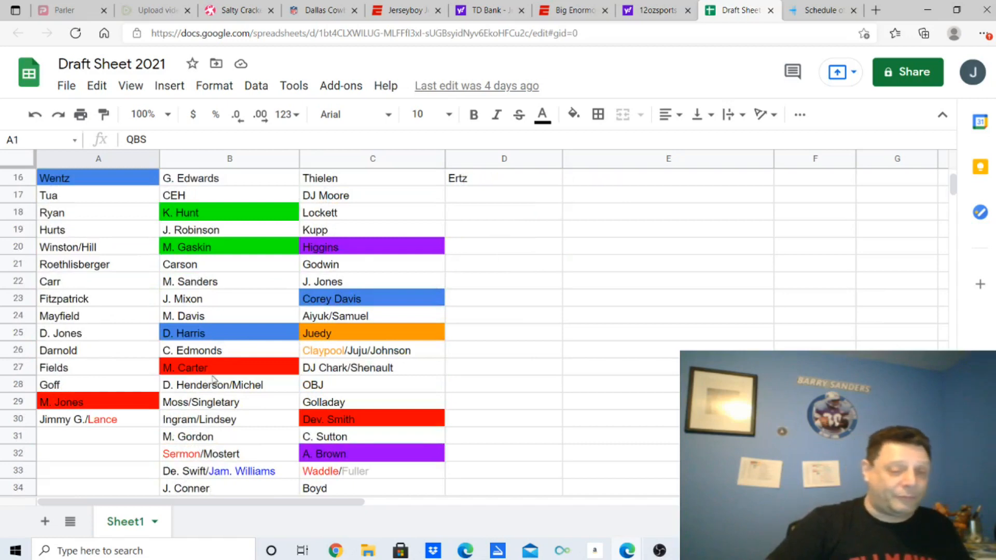
scroll(down, 3)
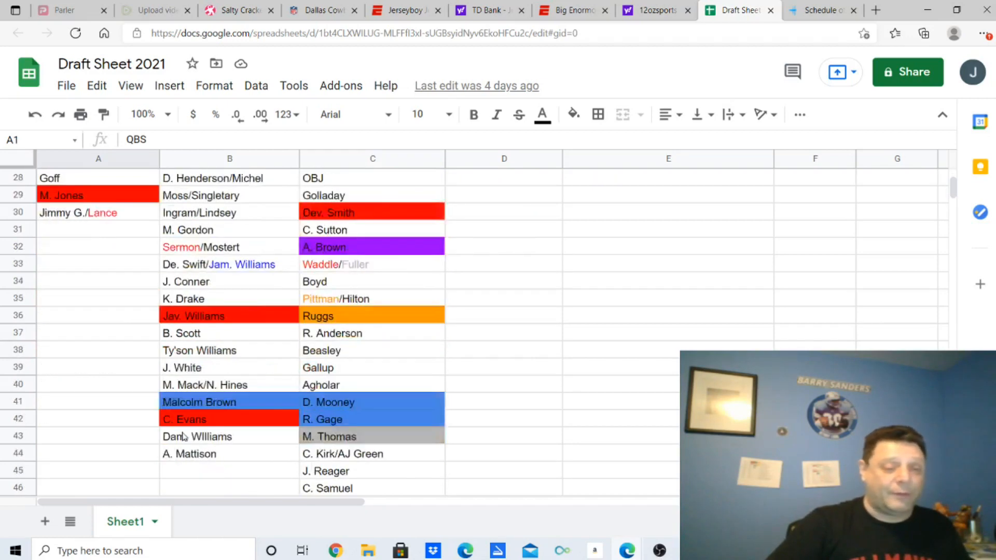
scroll(down, 3)
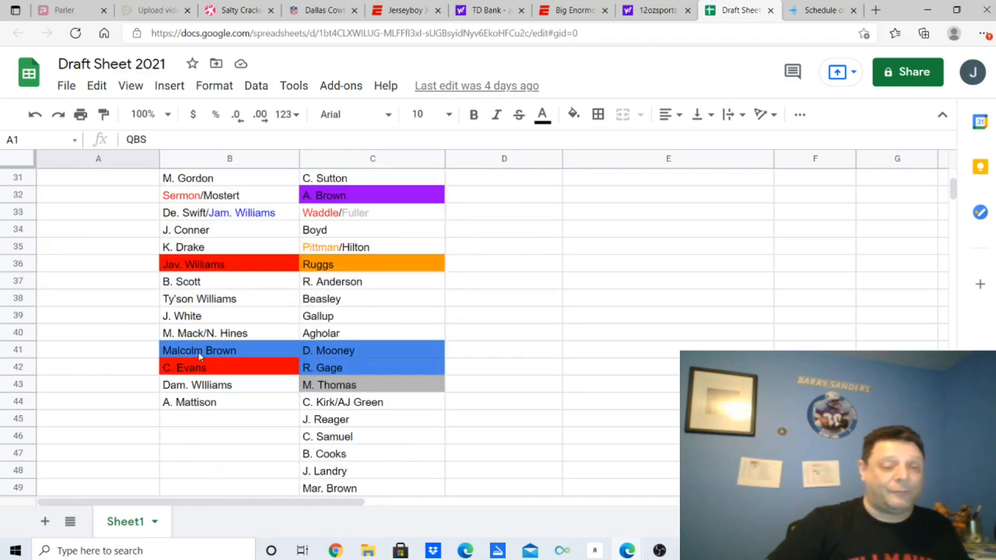
scroll(up, 3)
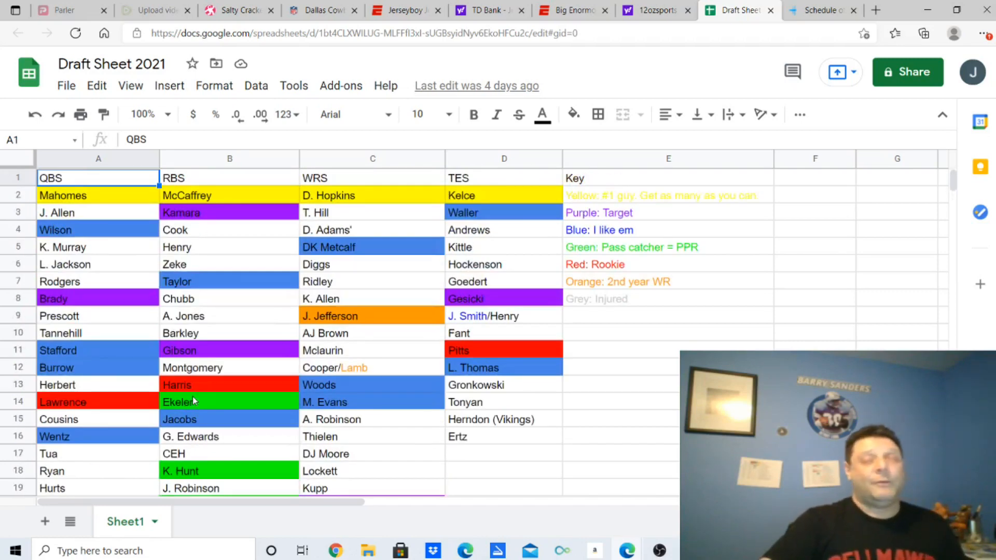
mouse_move(320, 329)
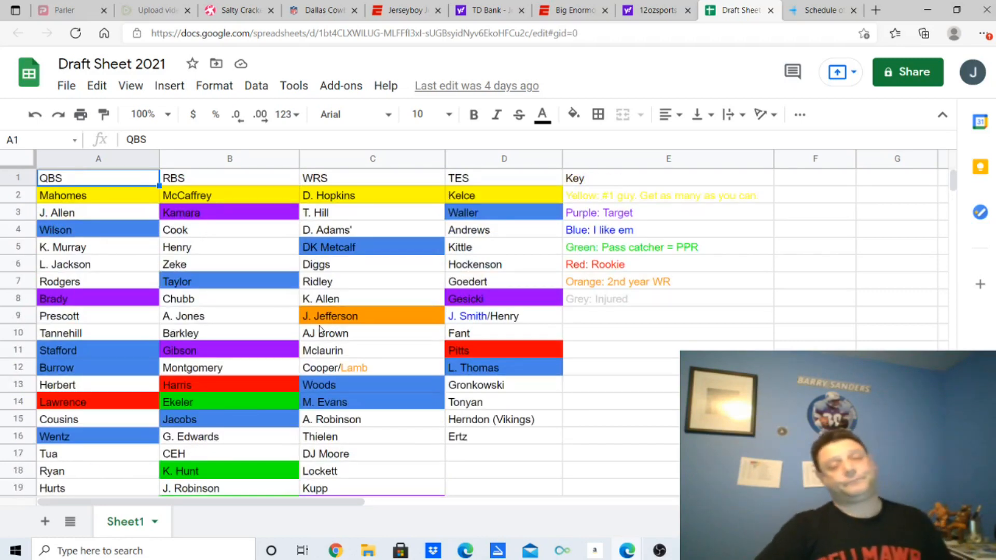
mouse_move(370, 252)
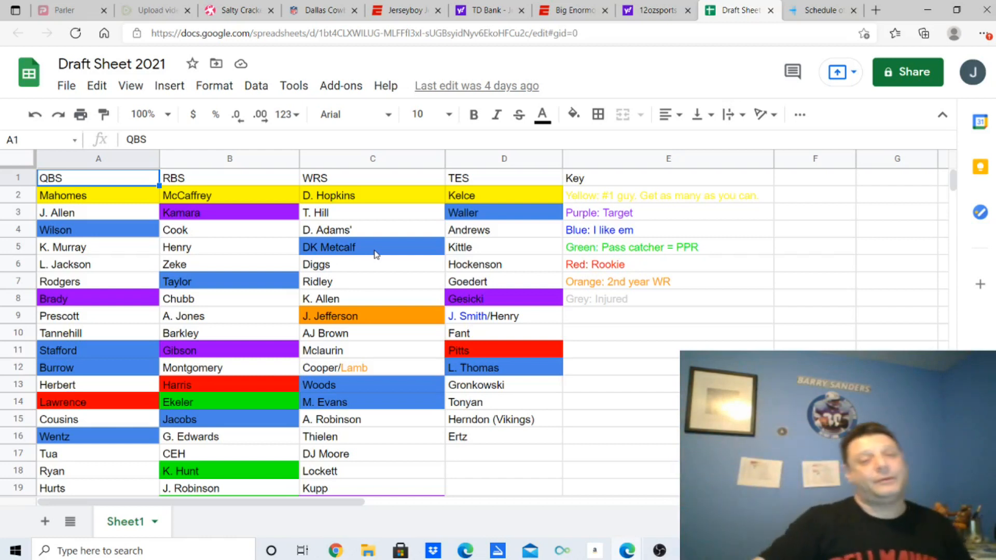
mouse_move(468, 305)
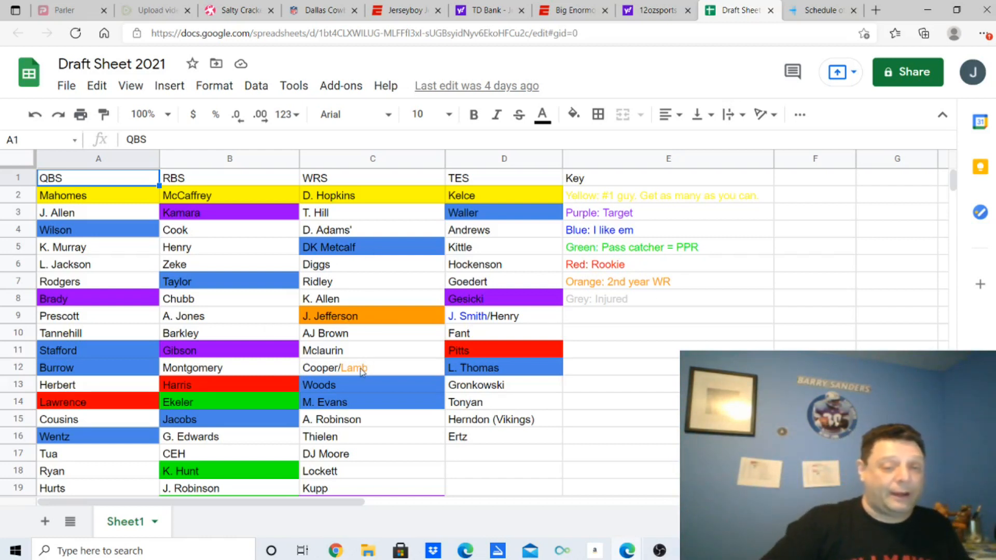
mouse_move(343, 388)
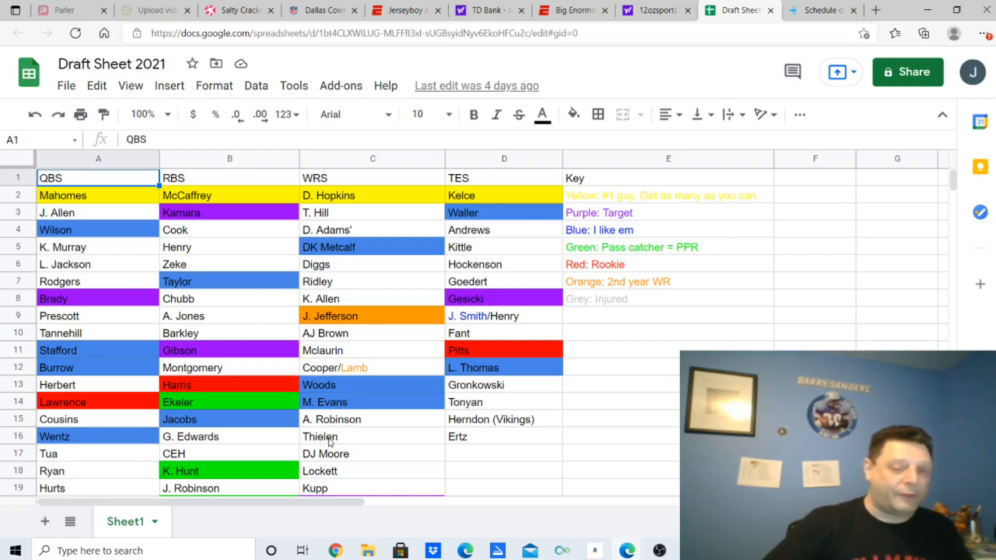
scroll(down, 3)
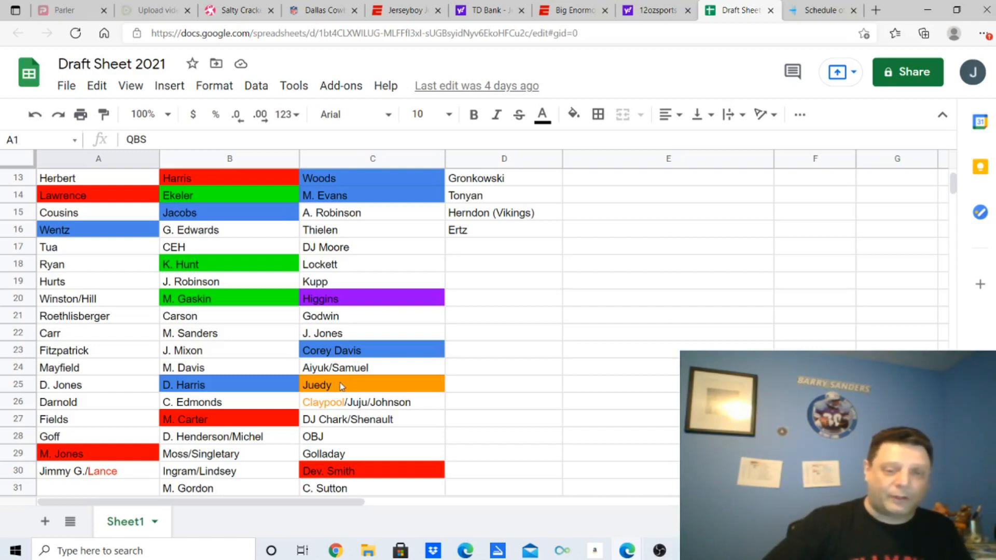
mouse_move(328, 406)
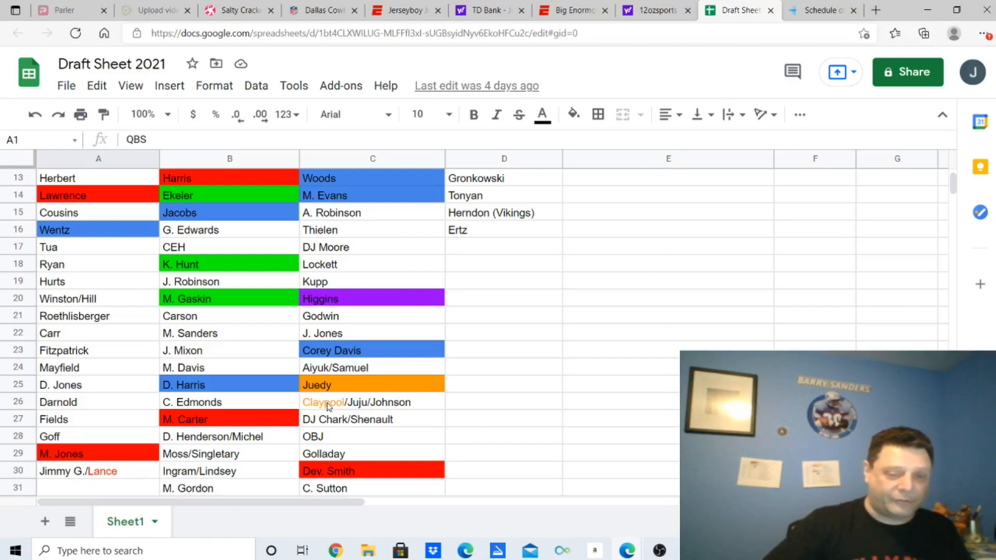
scroll(down, 3)
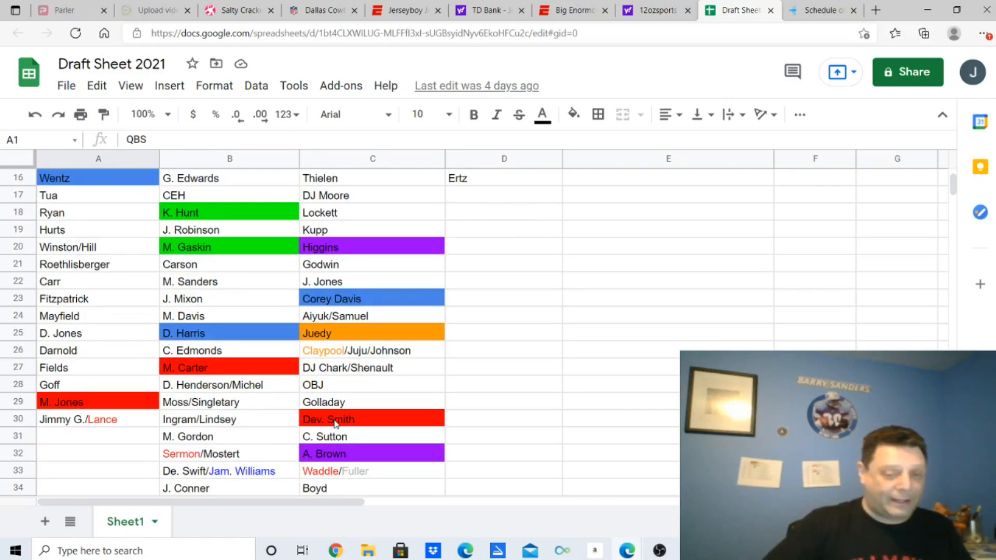
scroll(down, 3)
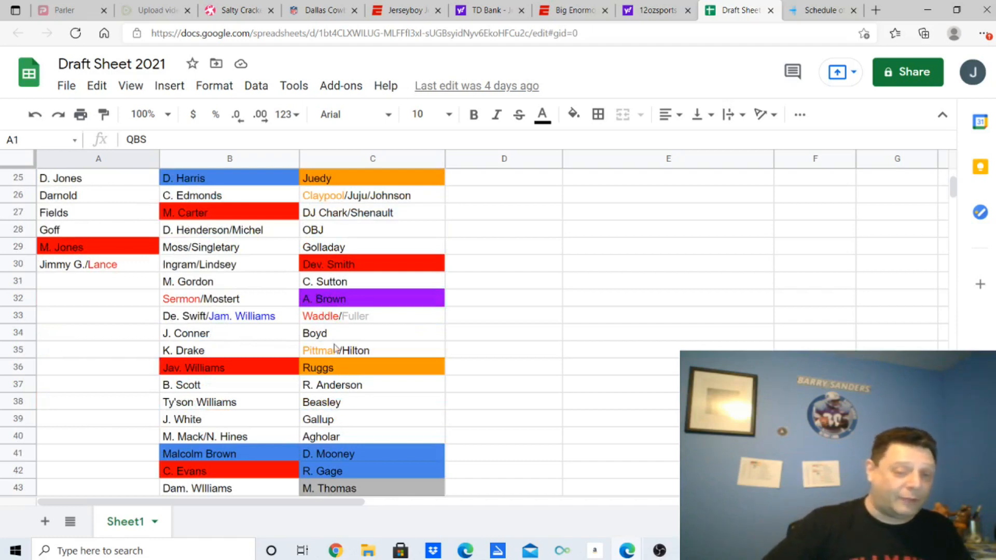
scroll(down, 3)
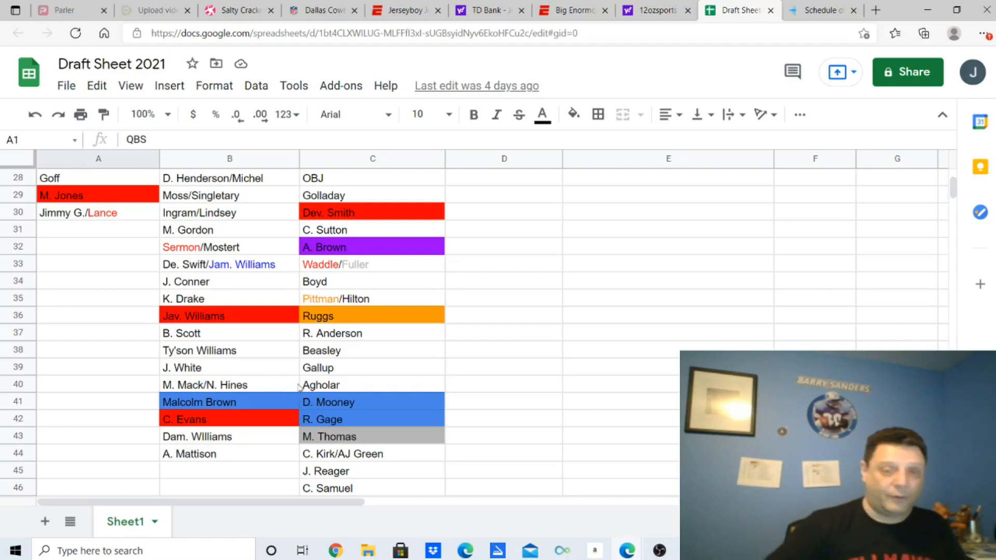
scroll(down, 3)
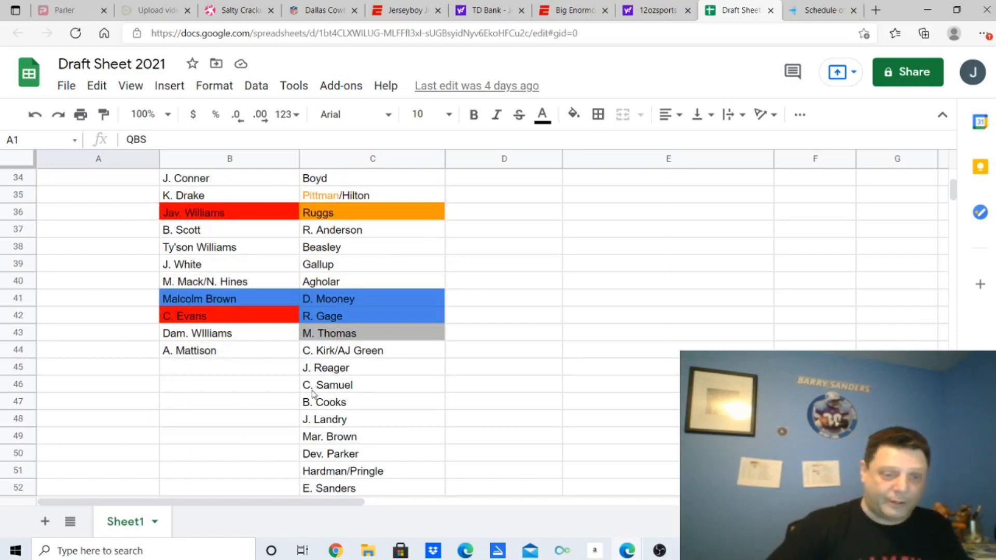
scroll(up, 3)
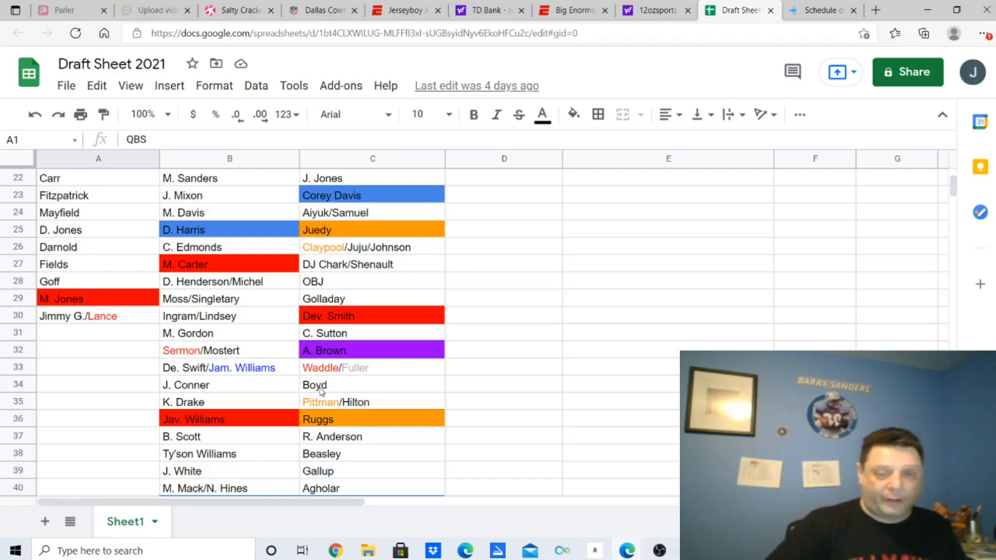
scroll(down, 3)
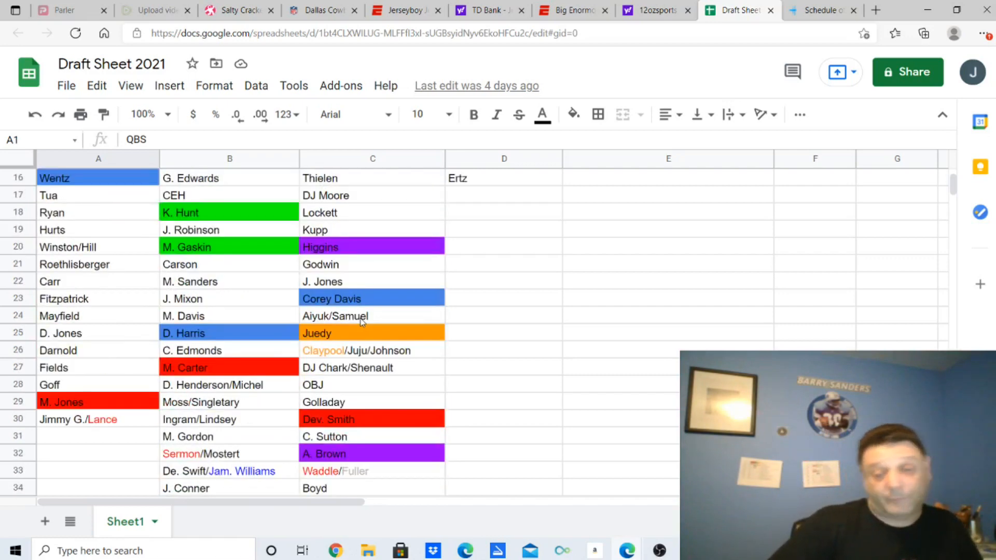
scroll(up, 3)
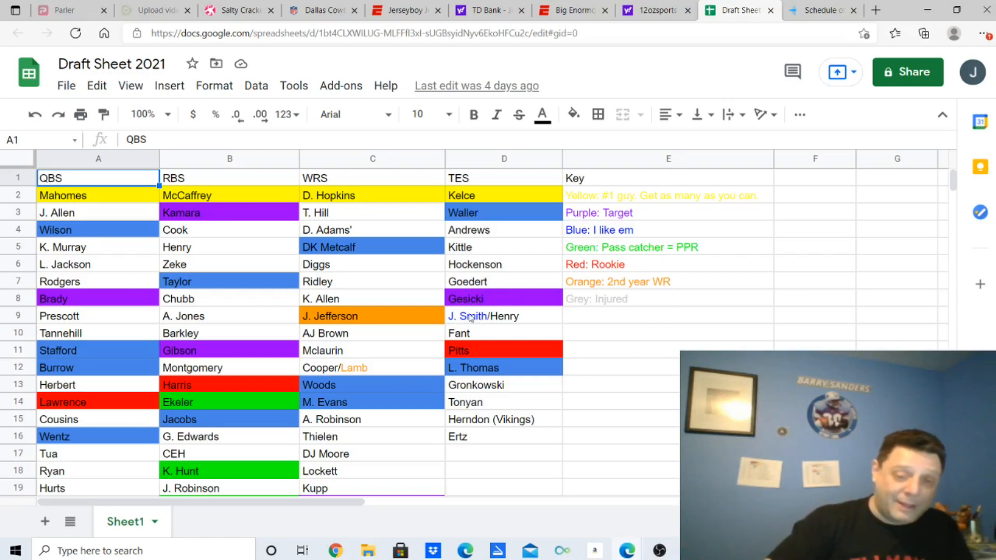
mouse_move(442, 341)
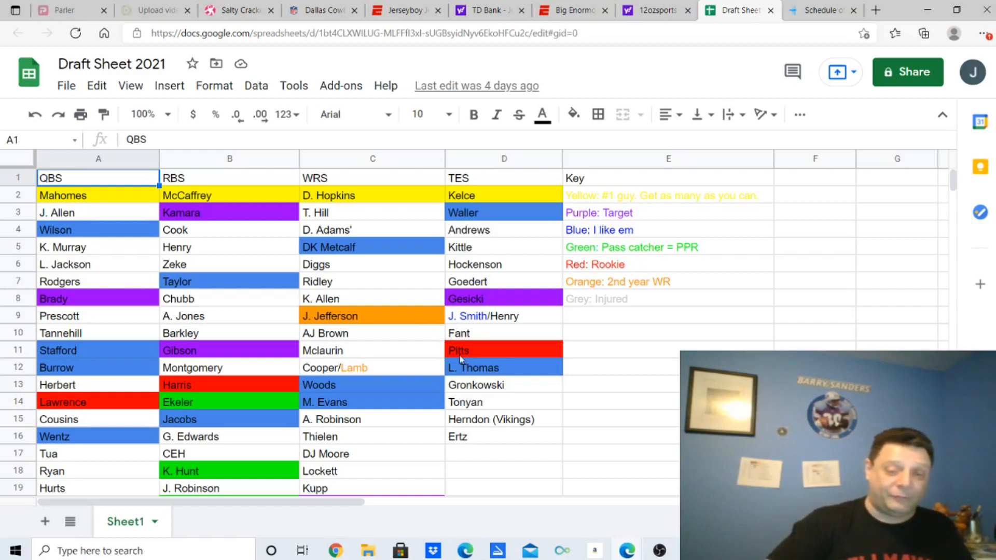
mouse_move(475, 390)
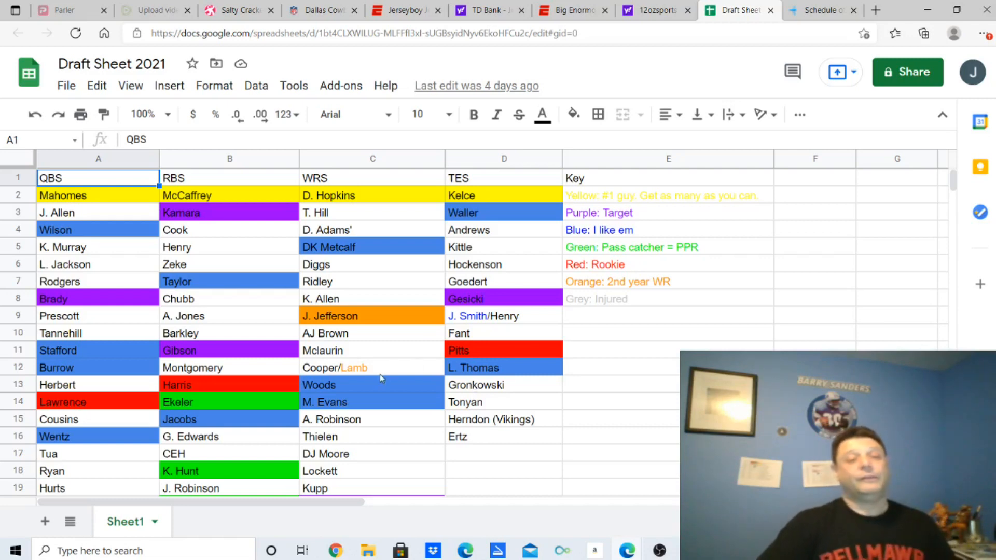
scroll(down, 3)
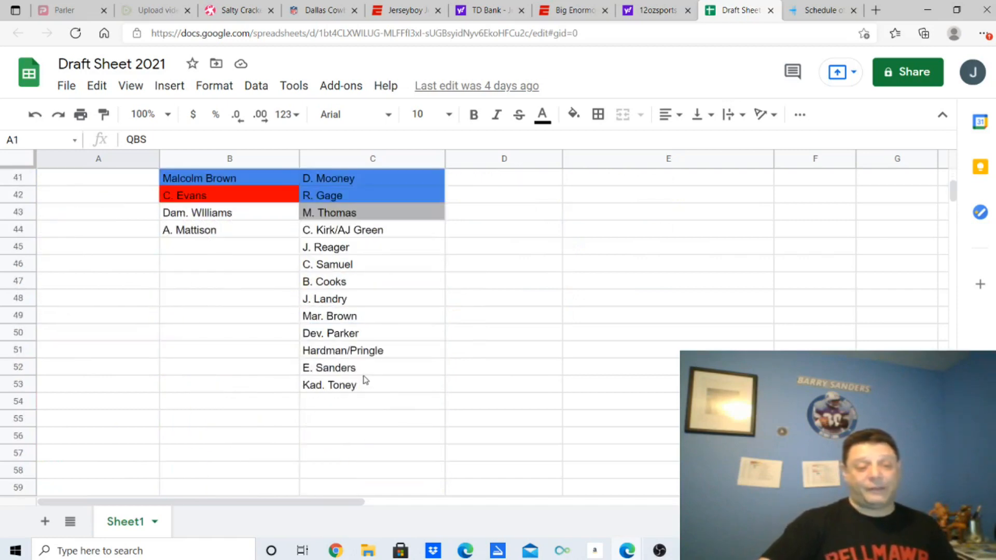
scroll(up, 3)
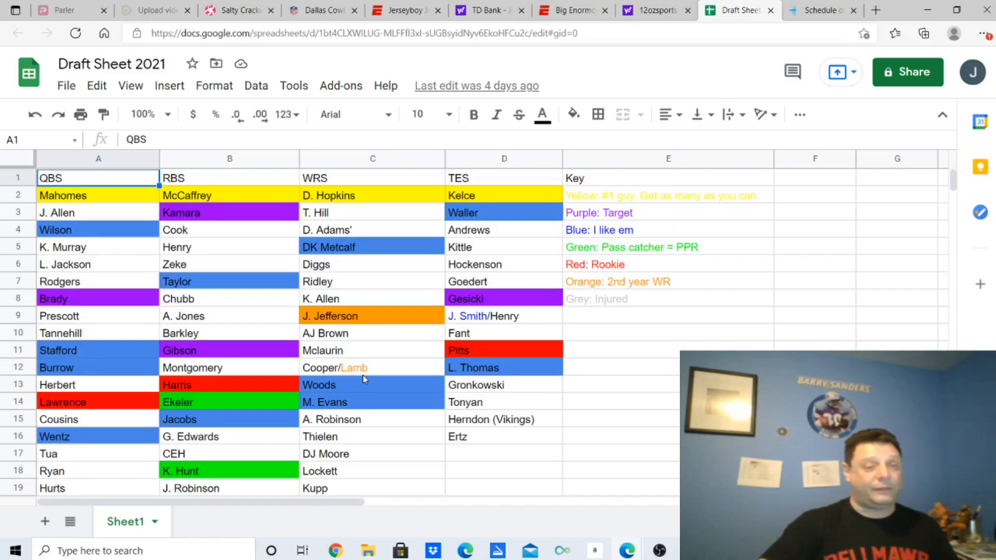